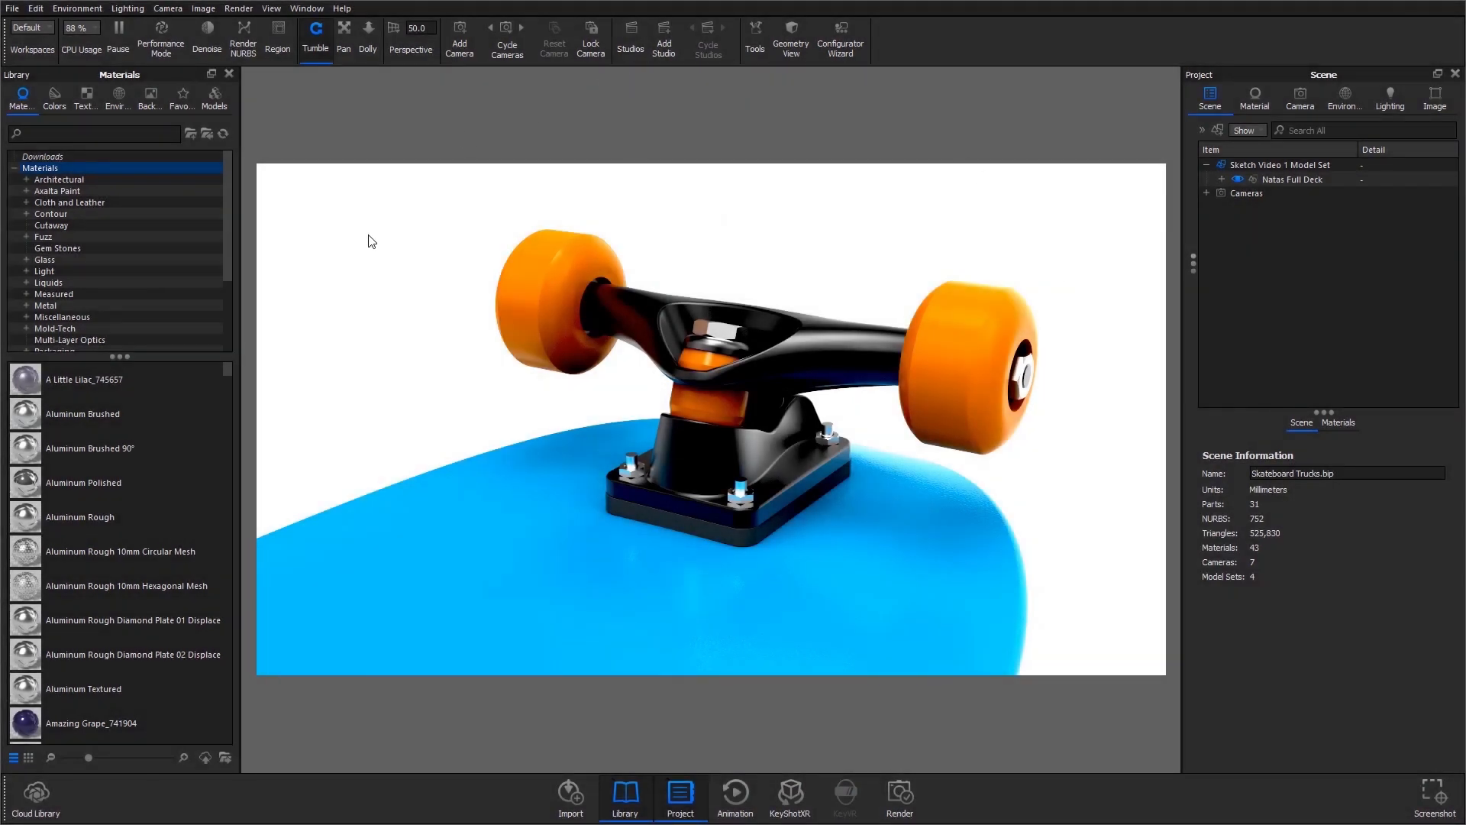
{"action": "mouse_move", "coordinate": [407, 672]}
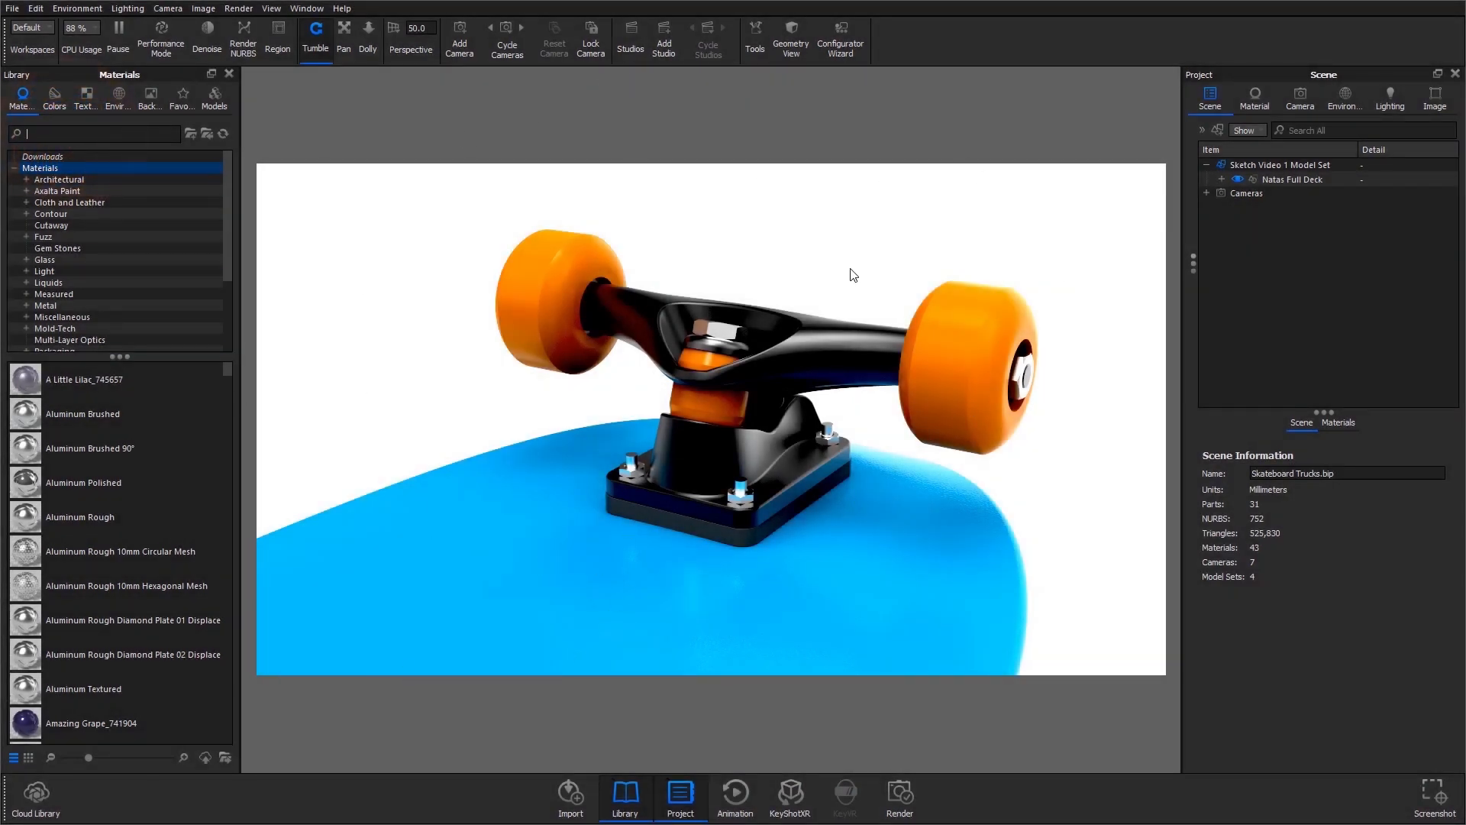
Apply the toon material so the trucks render as a white line drawing.
{"action": "type", "text": "toon"}
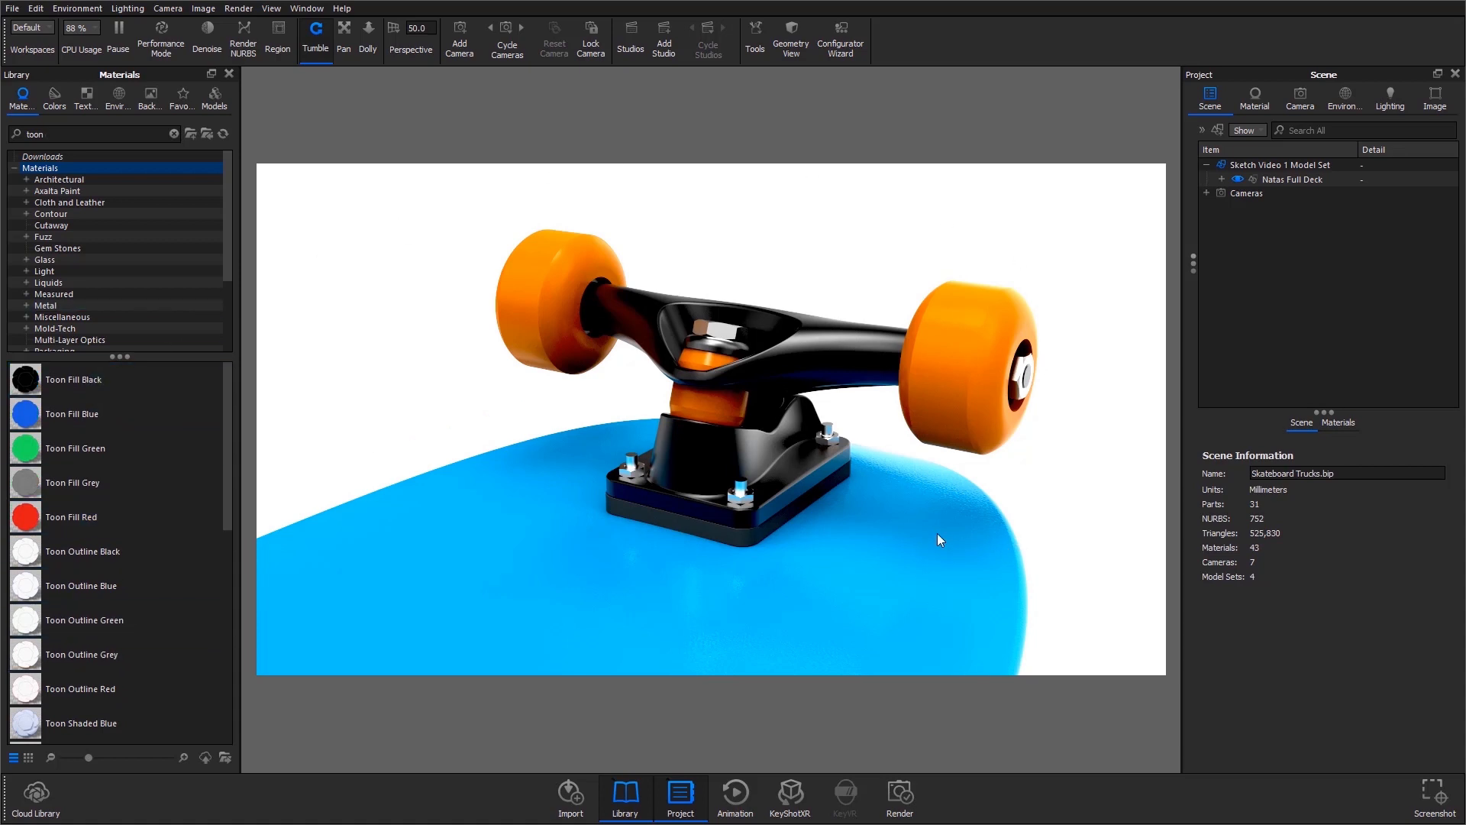
{"action": "left_click", "coordinate": [173, 134]}
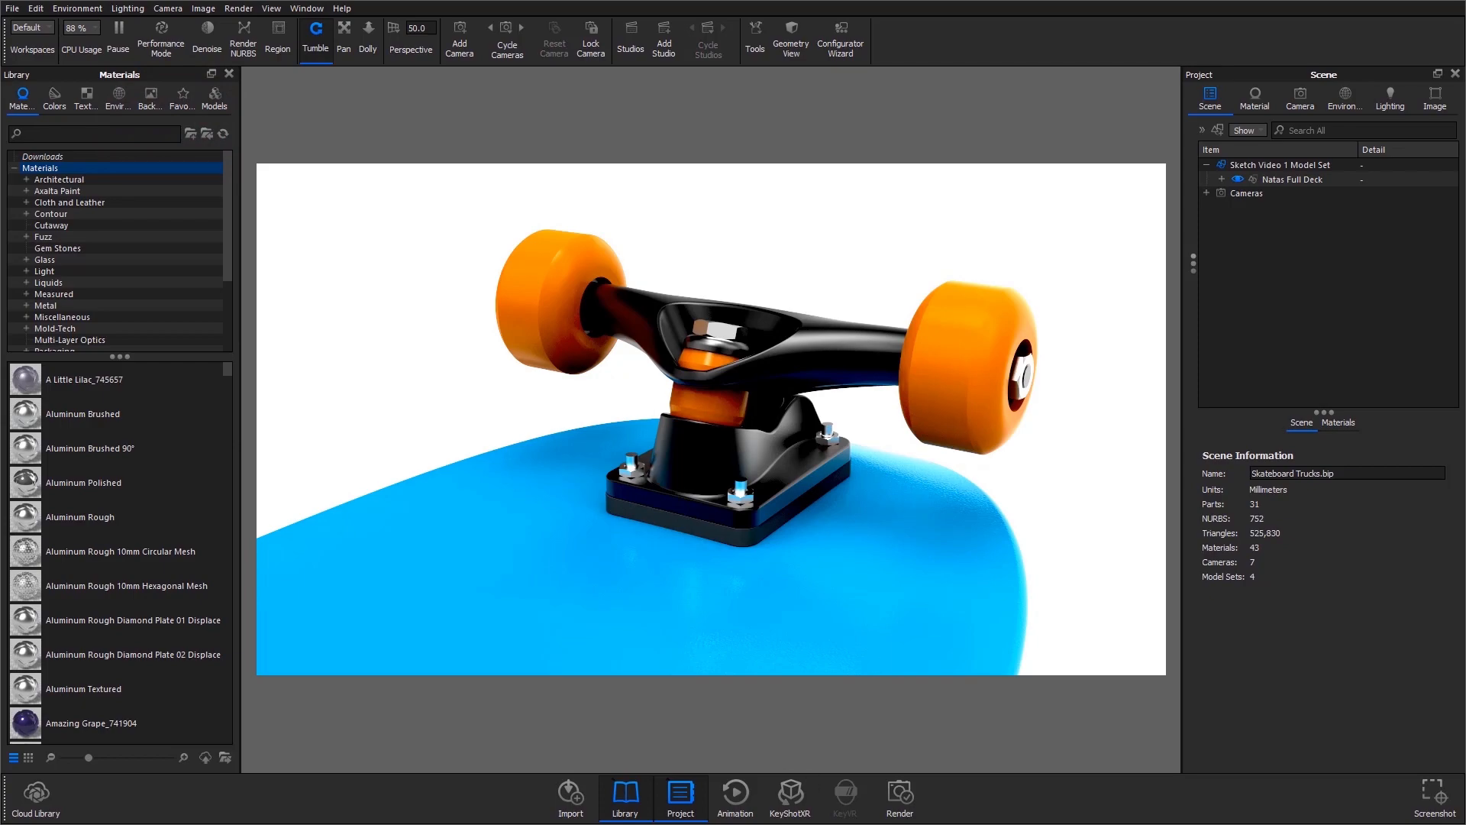
{"action": "mouse_move", "coordinate": [790, 788]}
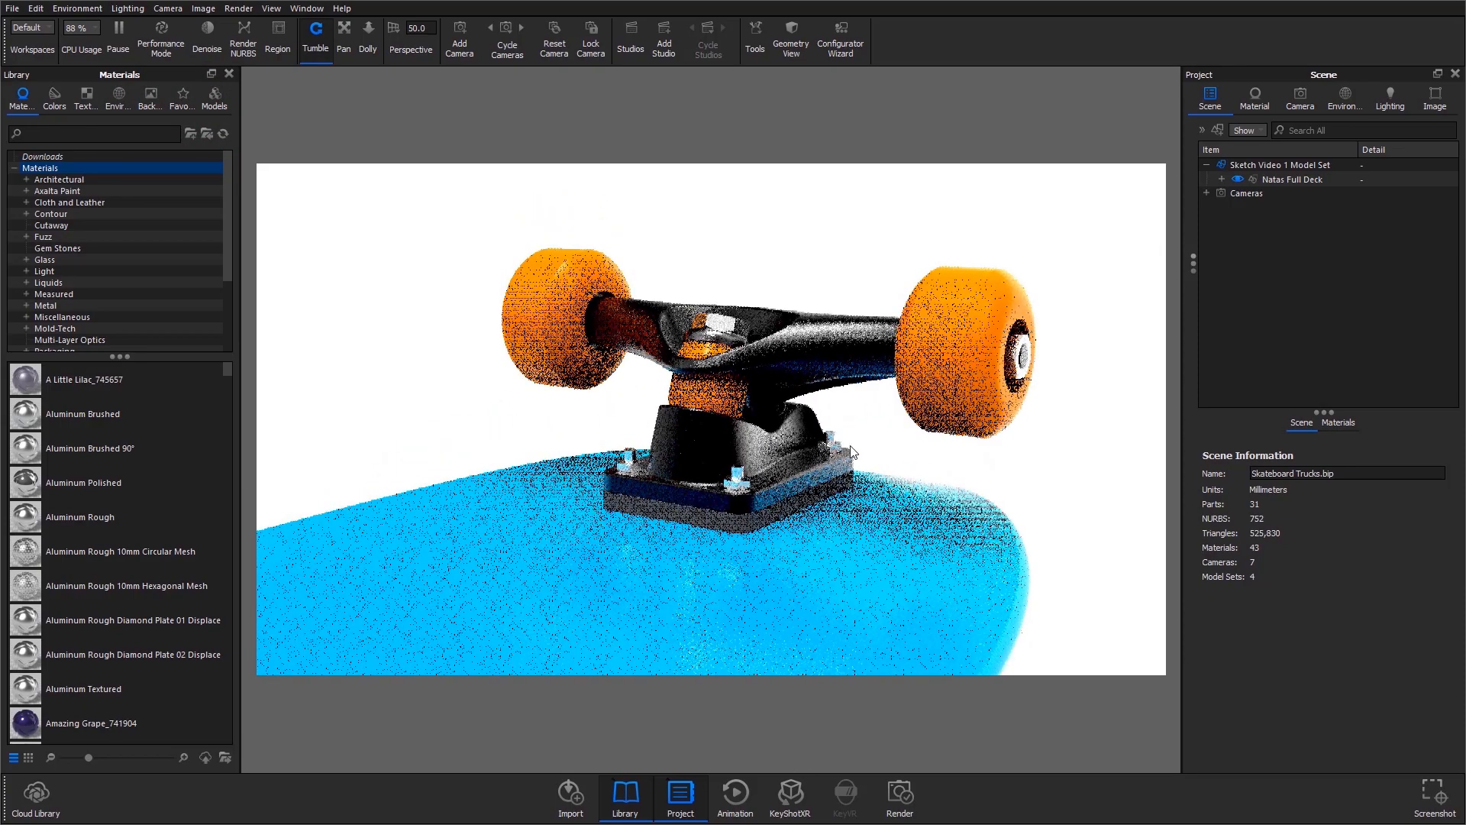
{"action": "left_click_drag", "start_coordinate": [850, 449], "coordinate": [406, 463]}
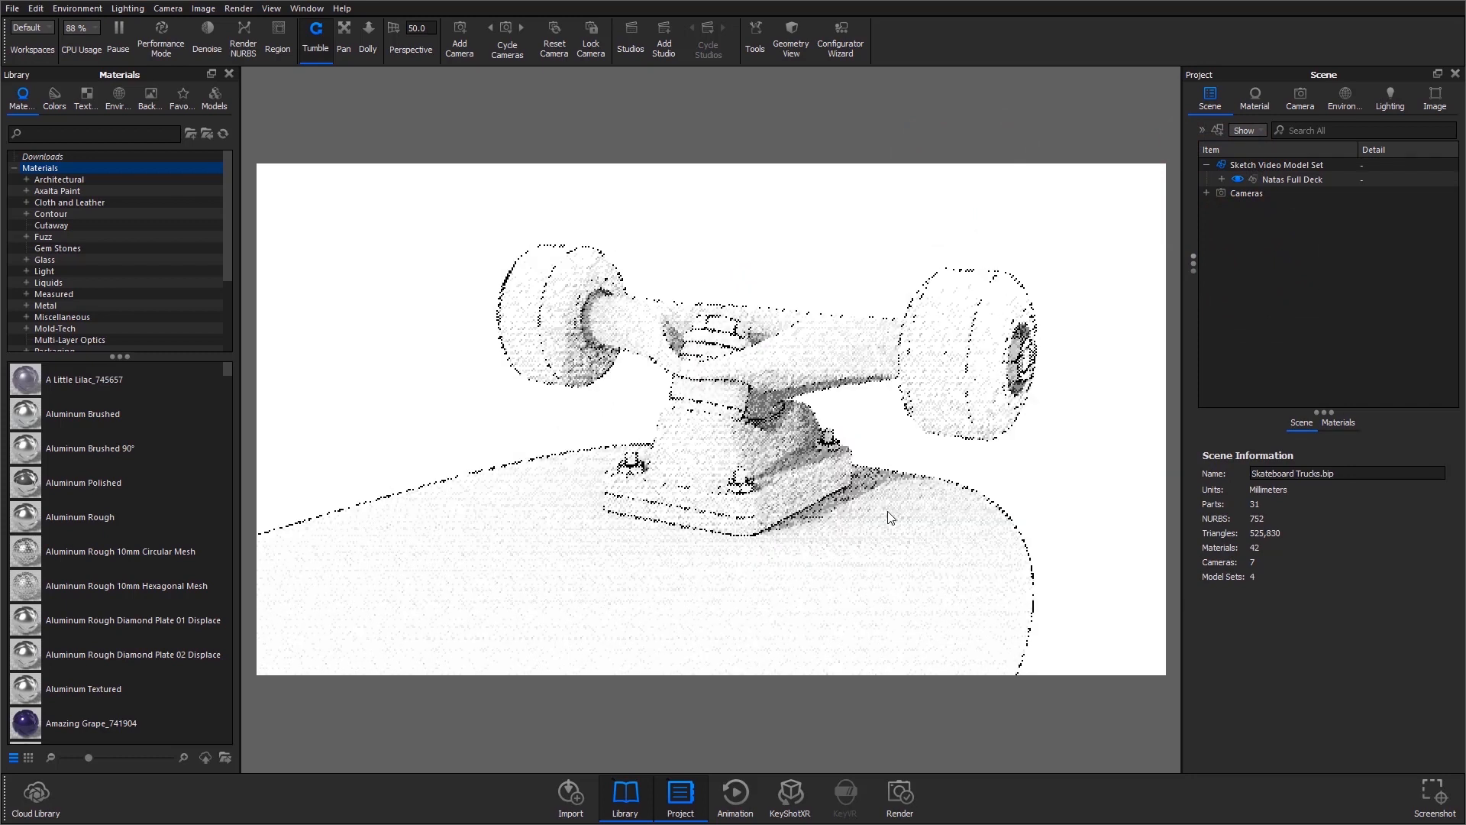
Enable Environment Shadows on the wheel's toon material.
{"action": "left_click", "coordinate": [1254, 98]}
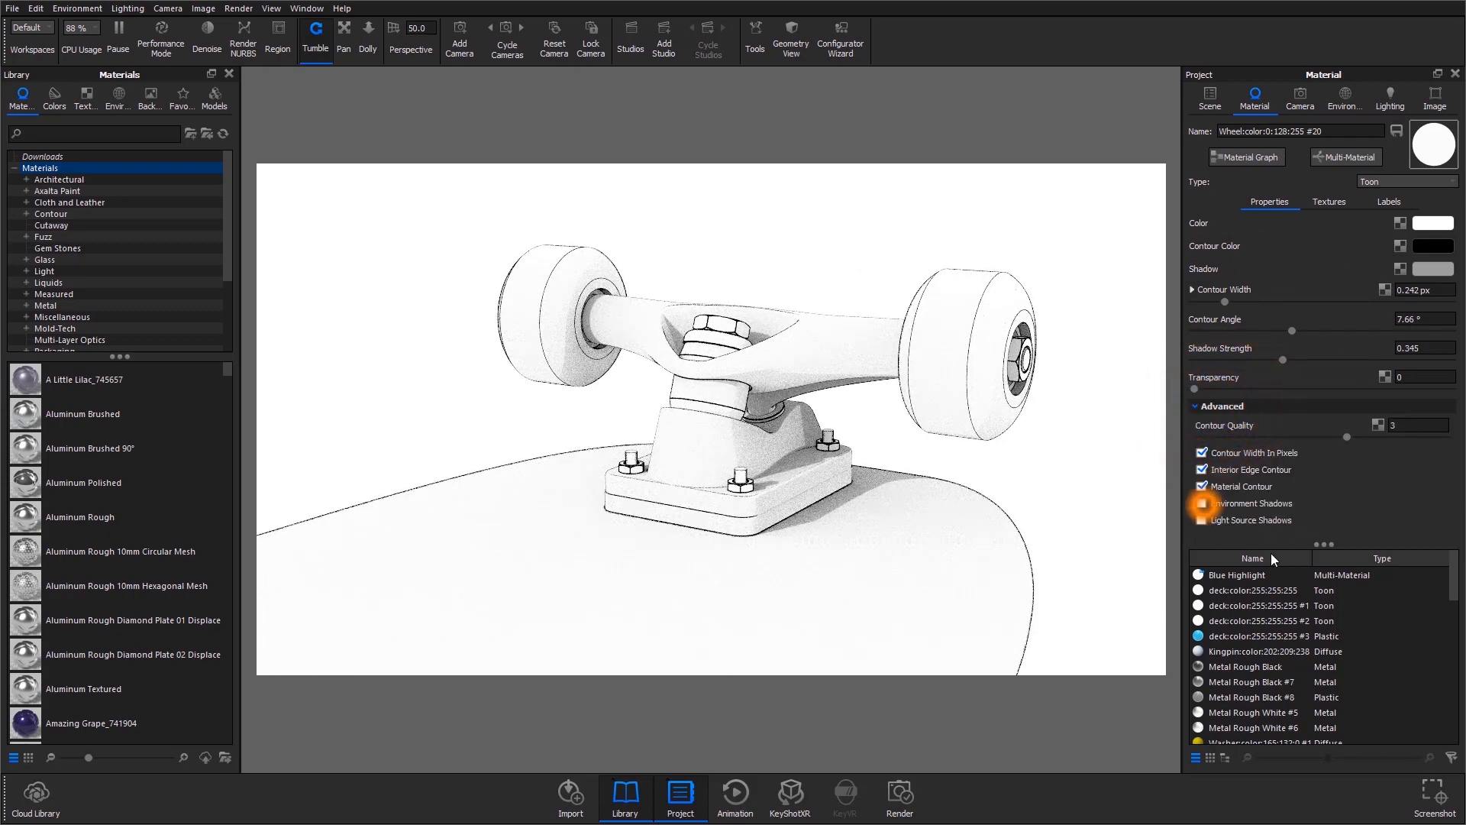
{"action": "left_click", "coordinate": [1203, 519]}
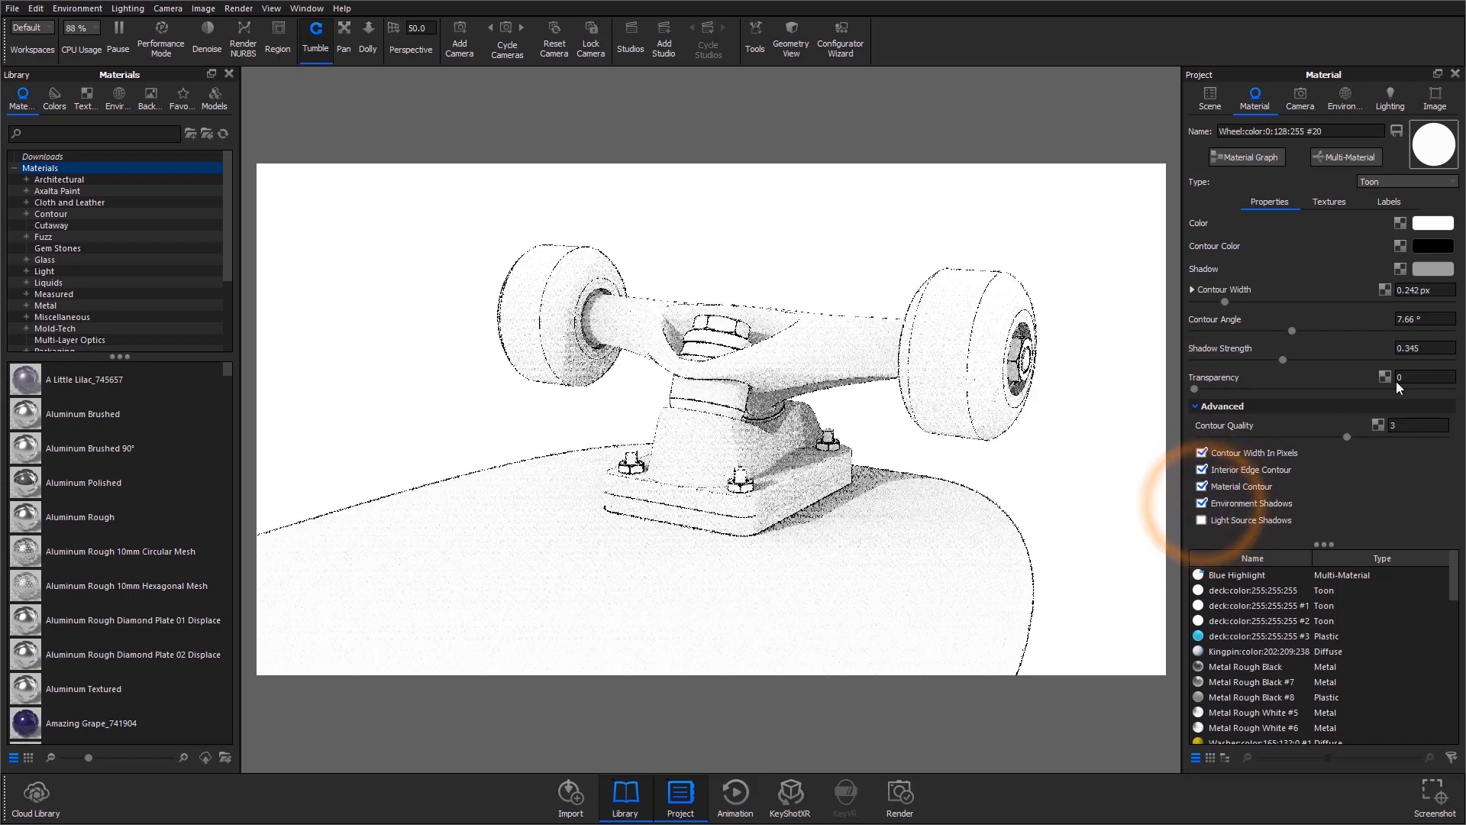
{"action": "left_click", "coordinate": [1345, 97]}
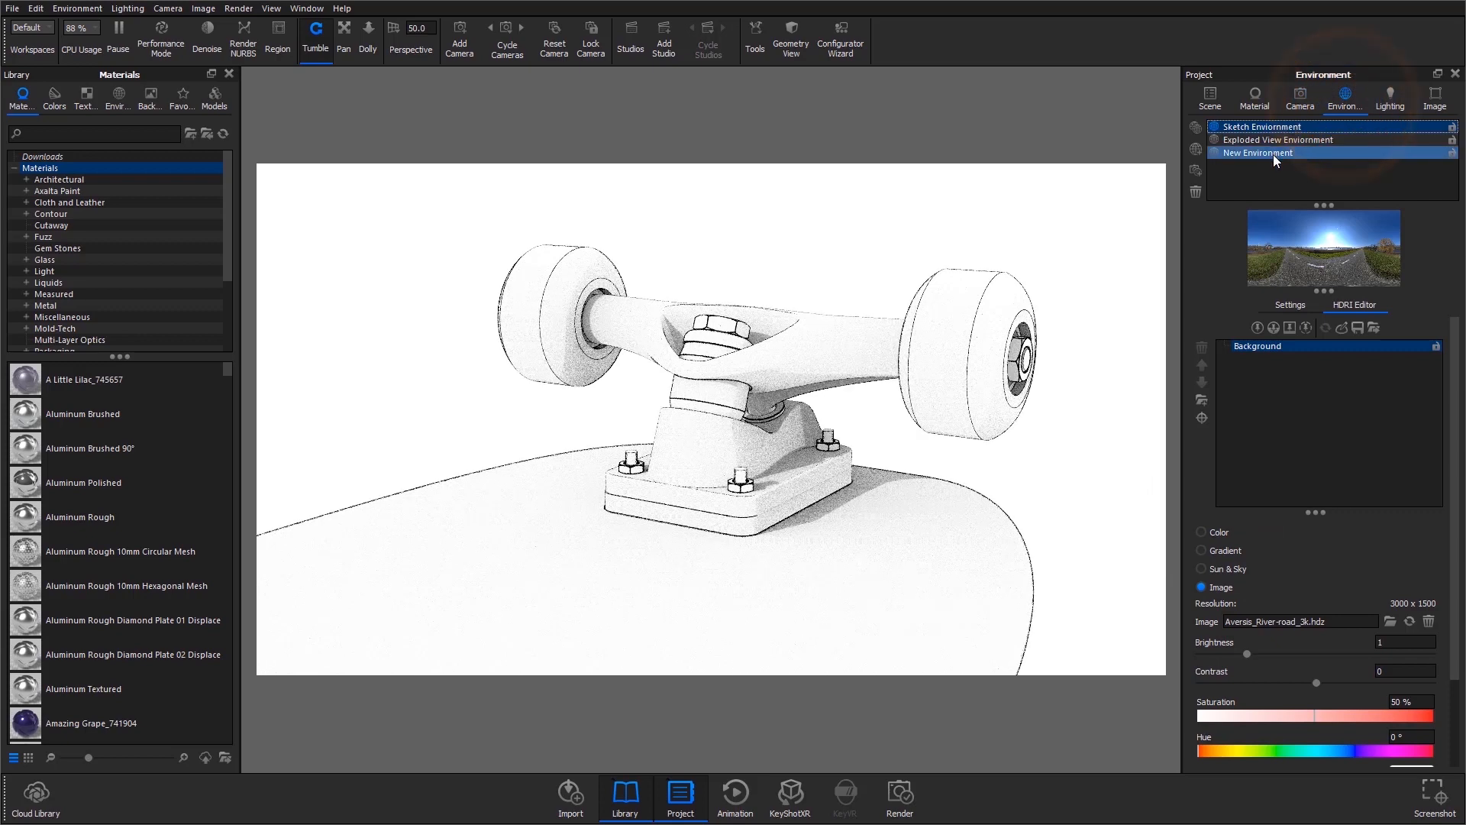
Apply the Sketch Environment to the trucks and adjust its settings.
{"action": "left_click", "coordinate": [1280, 139]}
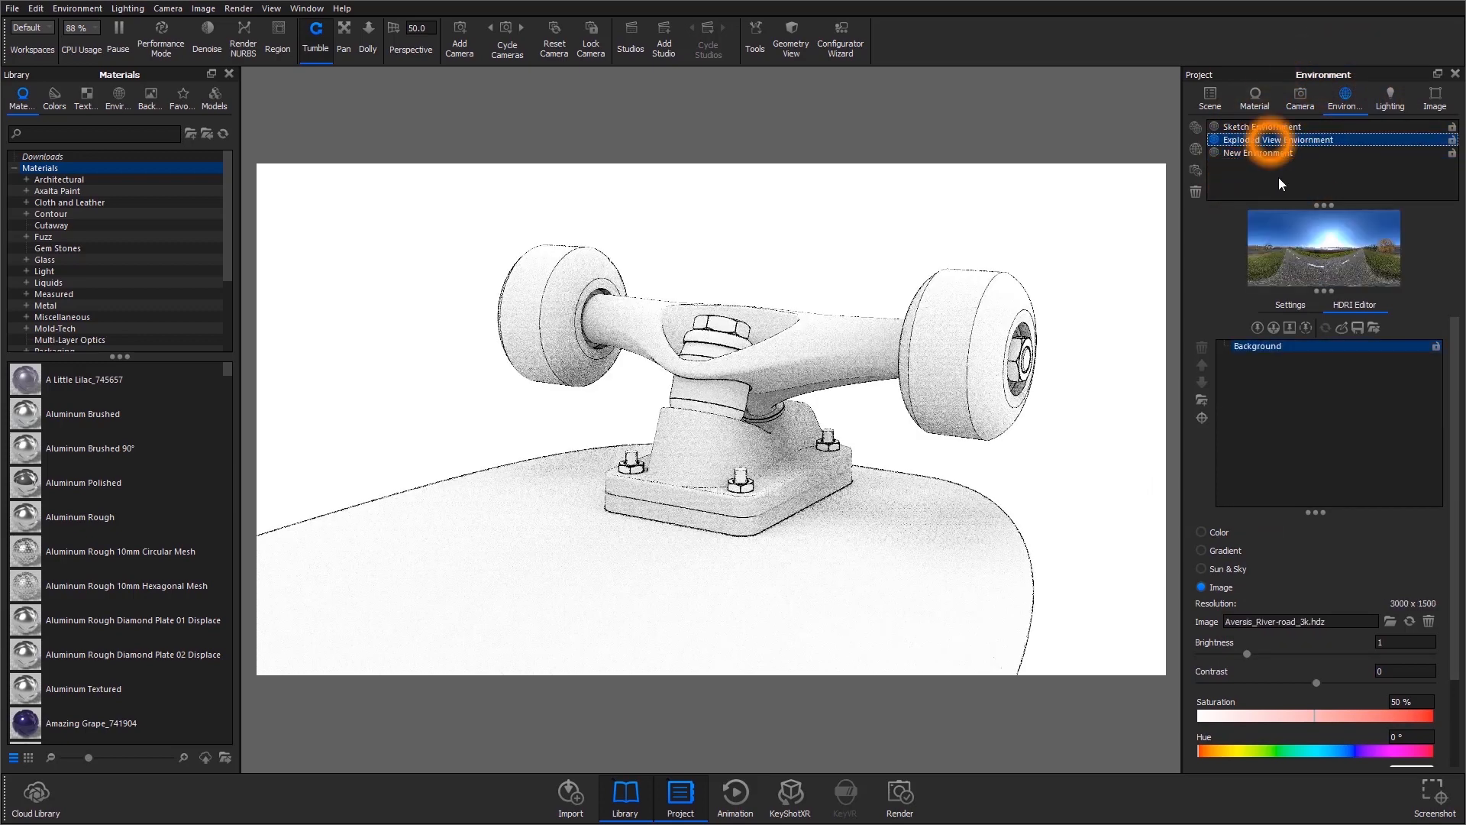
{"action": "left_click", "coordinate": [1272, 127]}
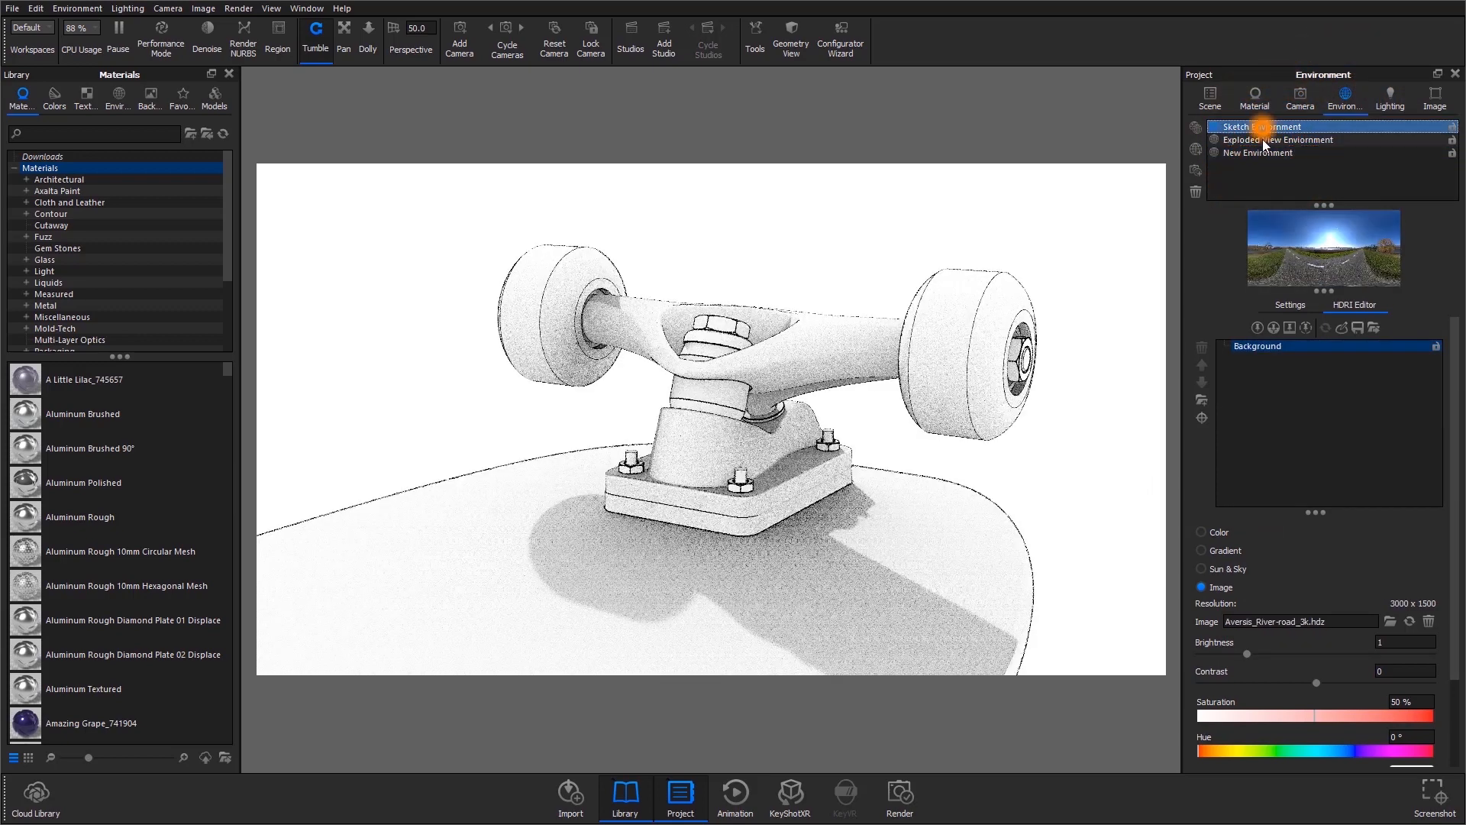
{"action": "left_click", "coordinate": [1289, 304]}
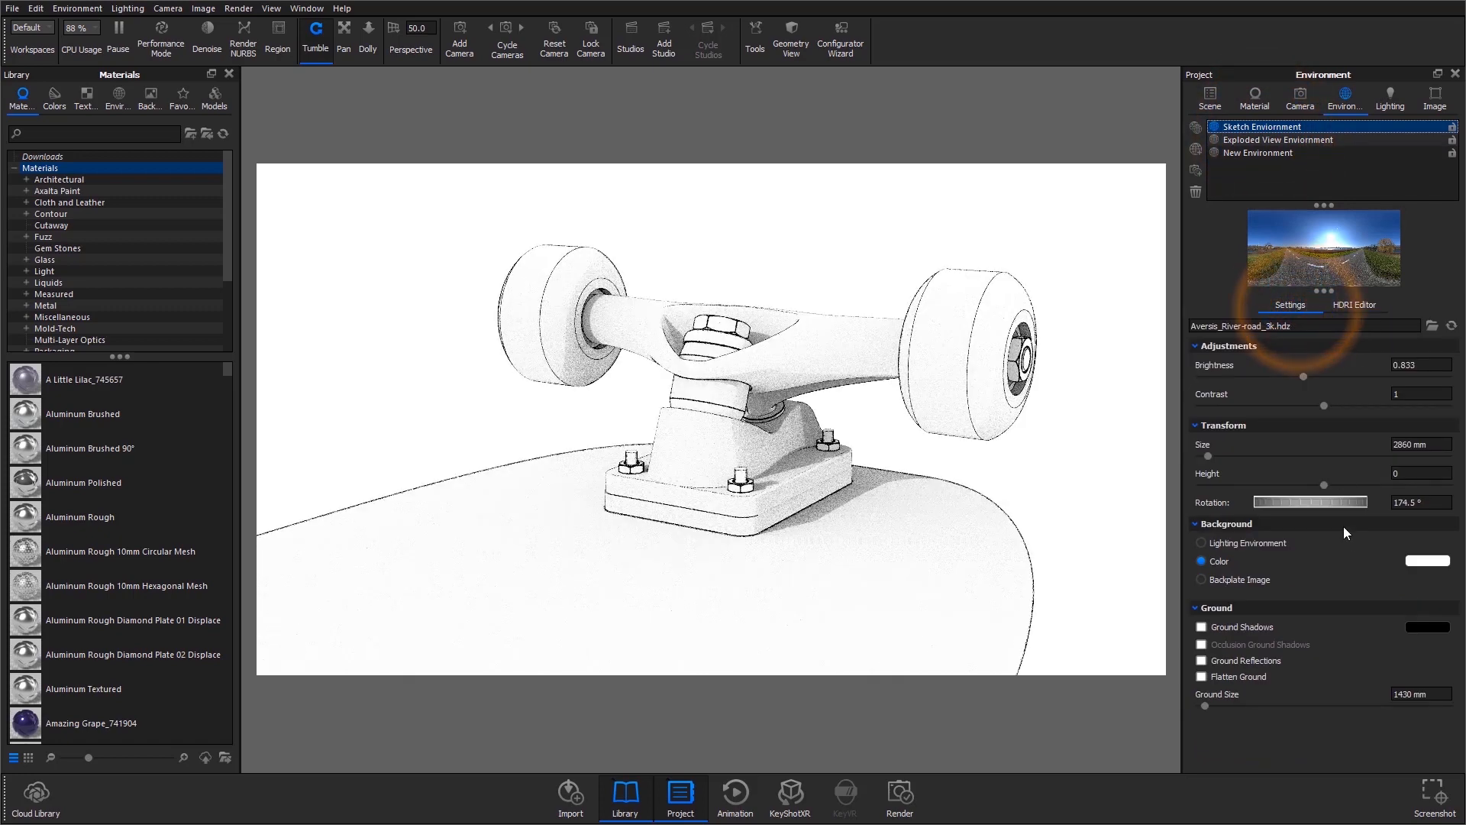
{"action": "left_click_drag", "start_coordinate": [1347, 503], "coordinate": [1282, 503]}
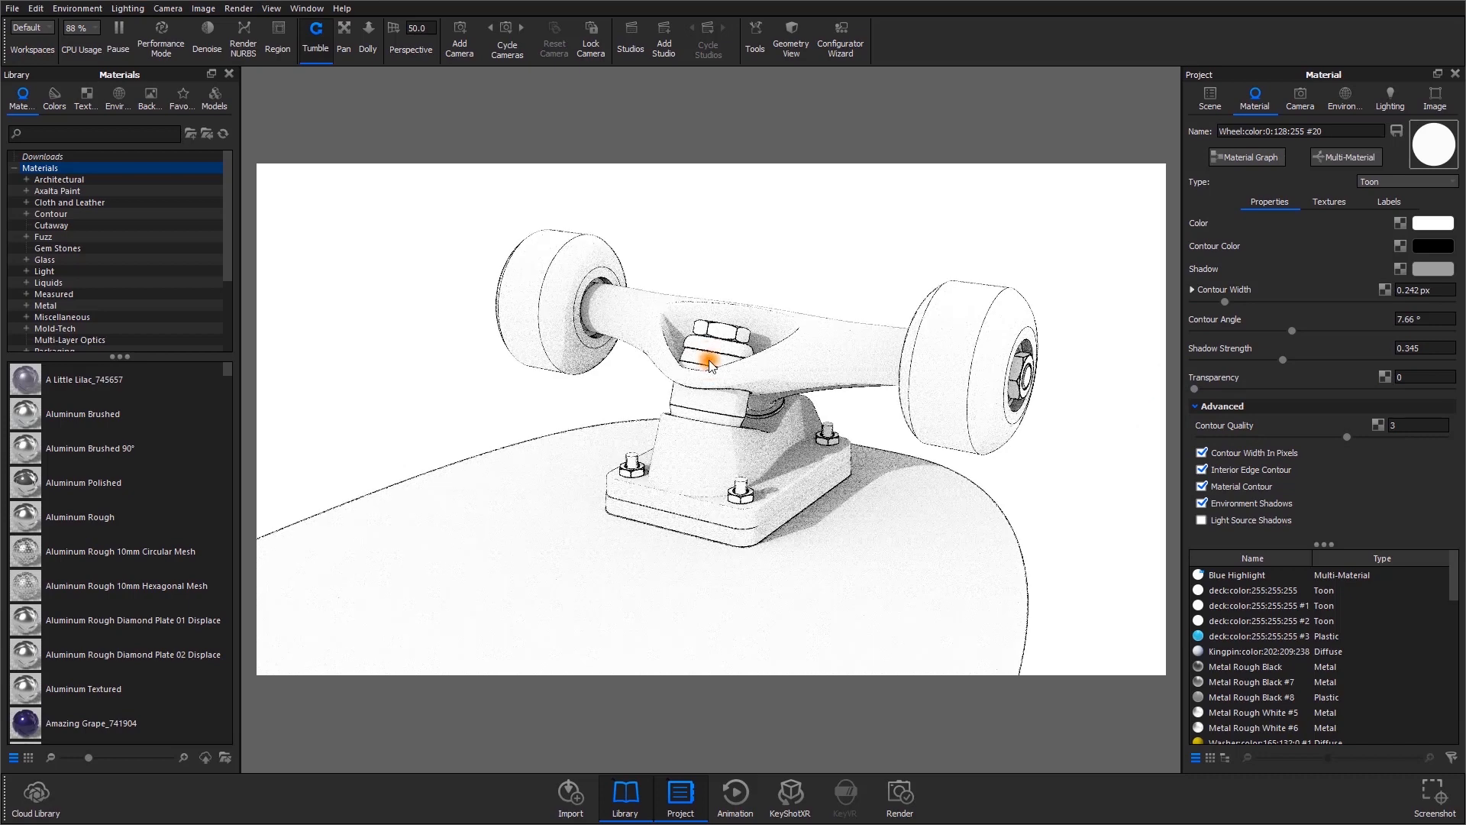
Select the kingpin nut material and switch to the Exploded View model set.
{"action": "left_click", "coordinate": [1434, 224]}
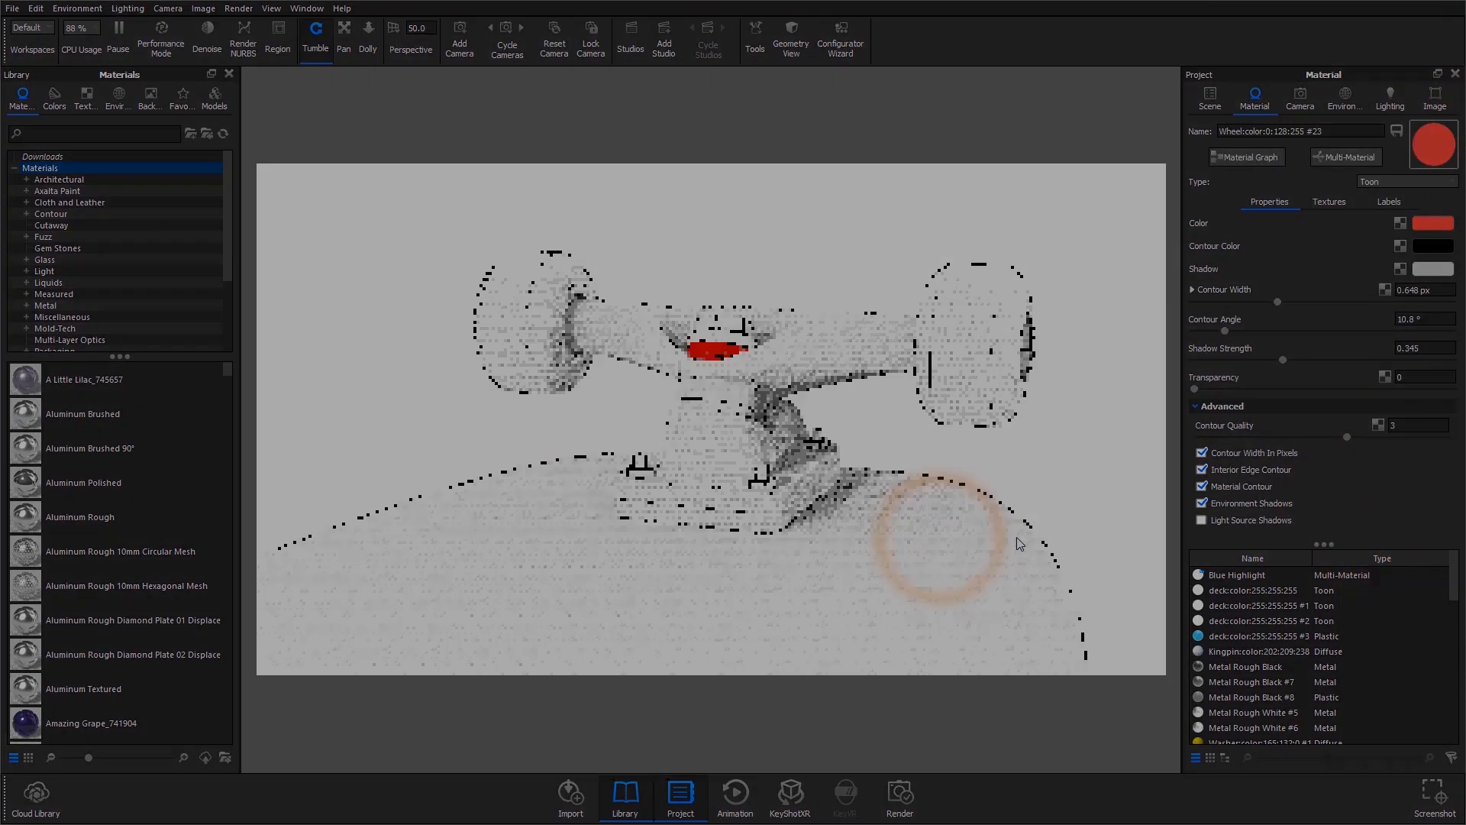
{"action": "left_click", "coordinate": [1206, 96]}
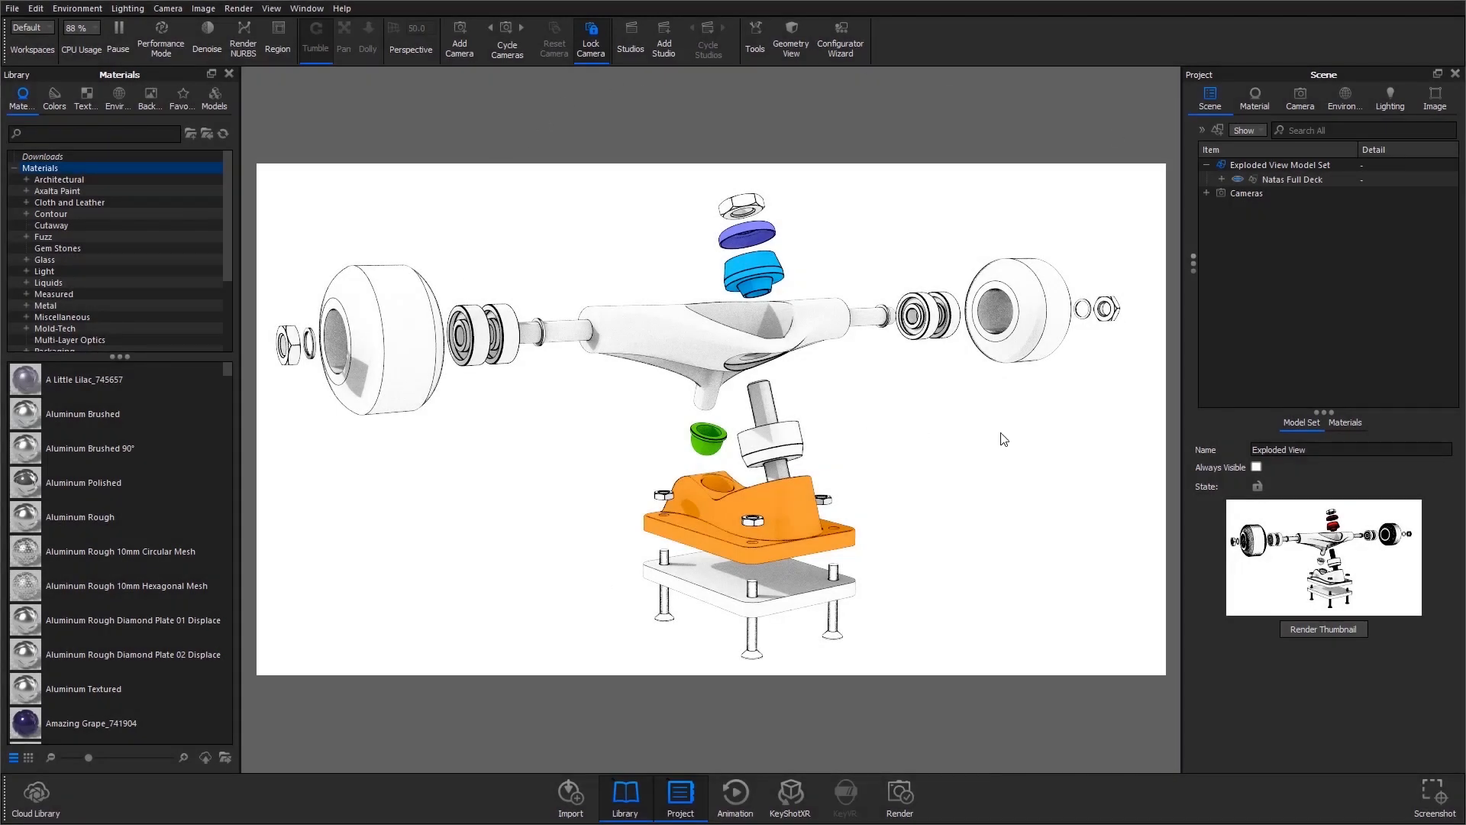
{"action": "mouse_move", "coordinate": [911, 585]}
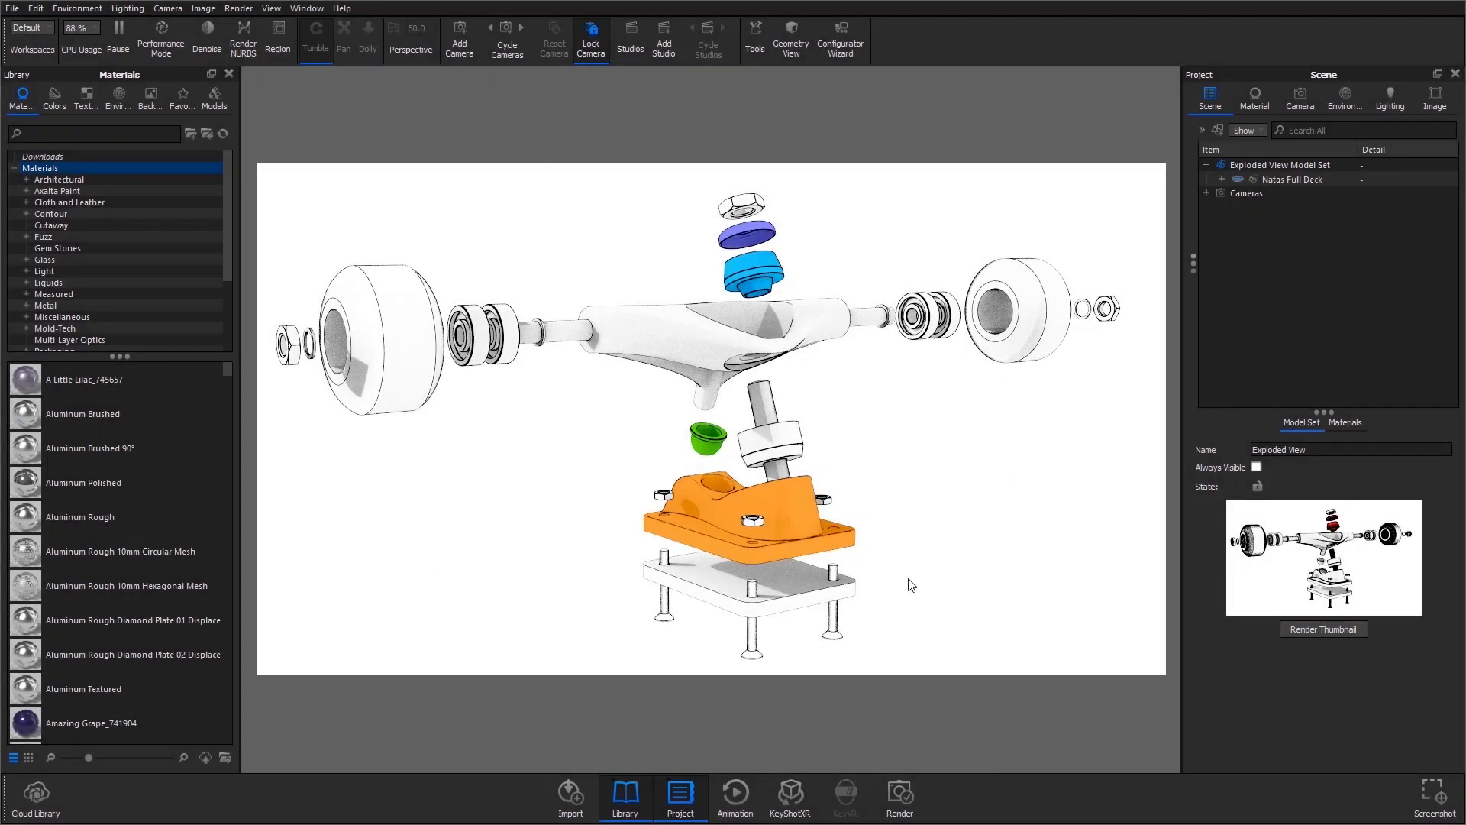
Check the baseplate's toon material and enable the callout PNG as a frontplate.
{"action": "left_click", "coordinate": [1255, 98]}
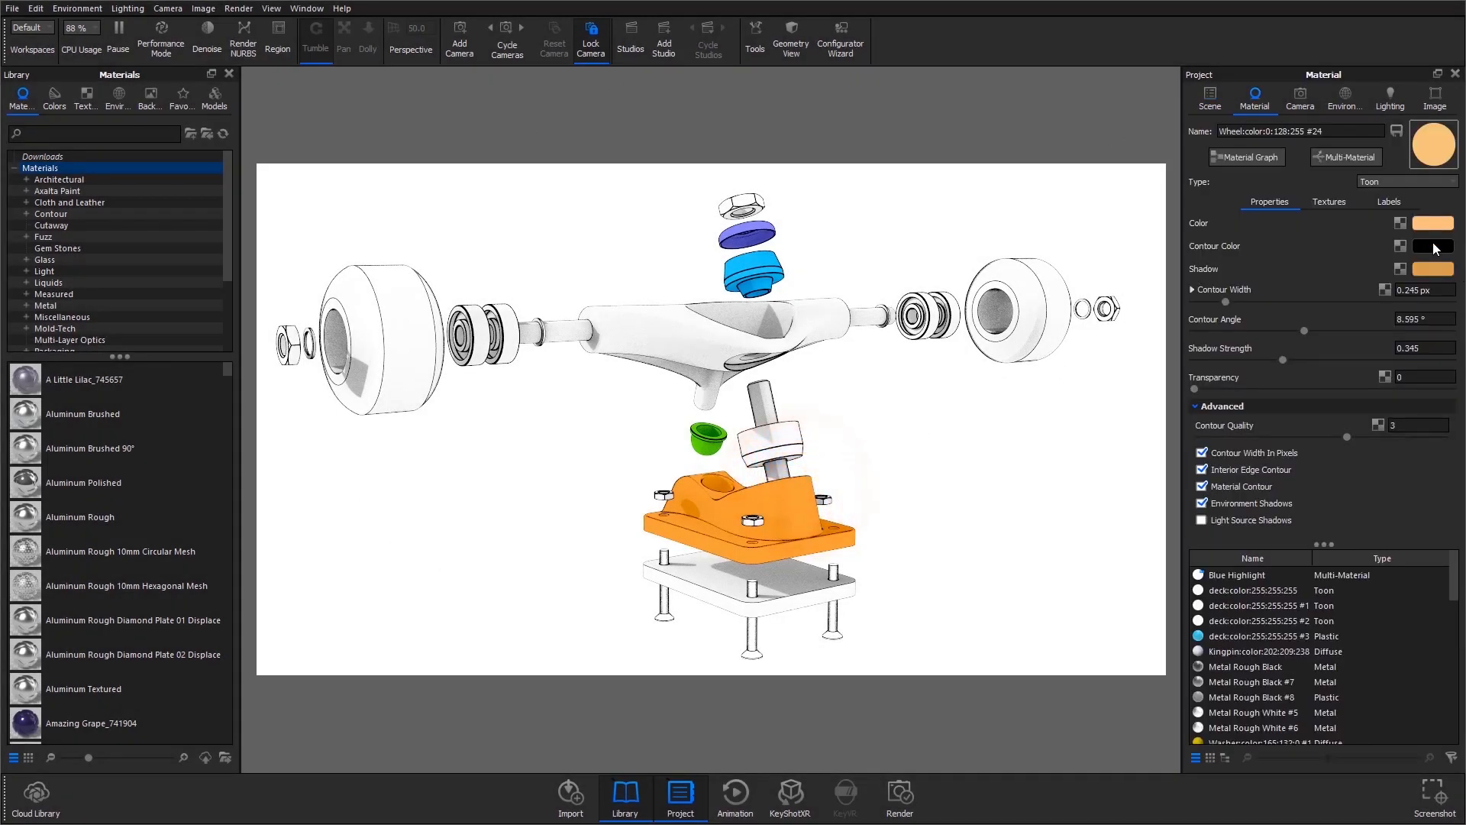
{"action": "left_click", "coordinate": [1434, 98]}
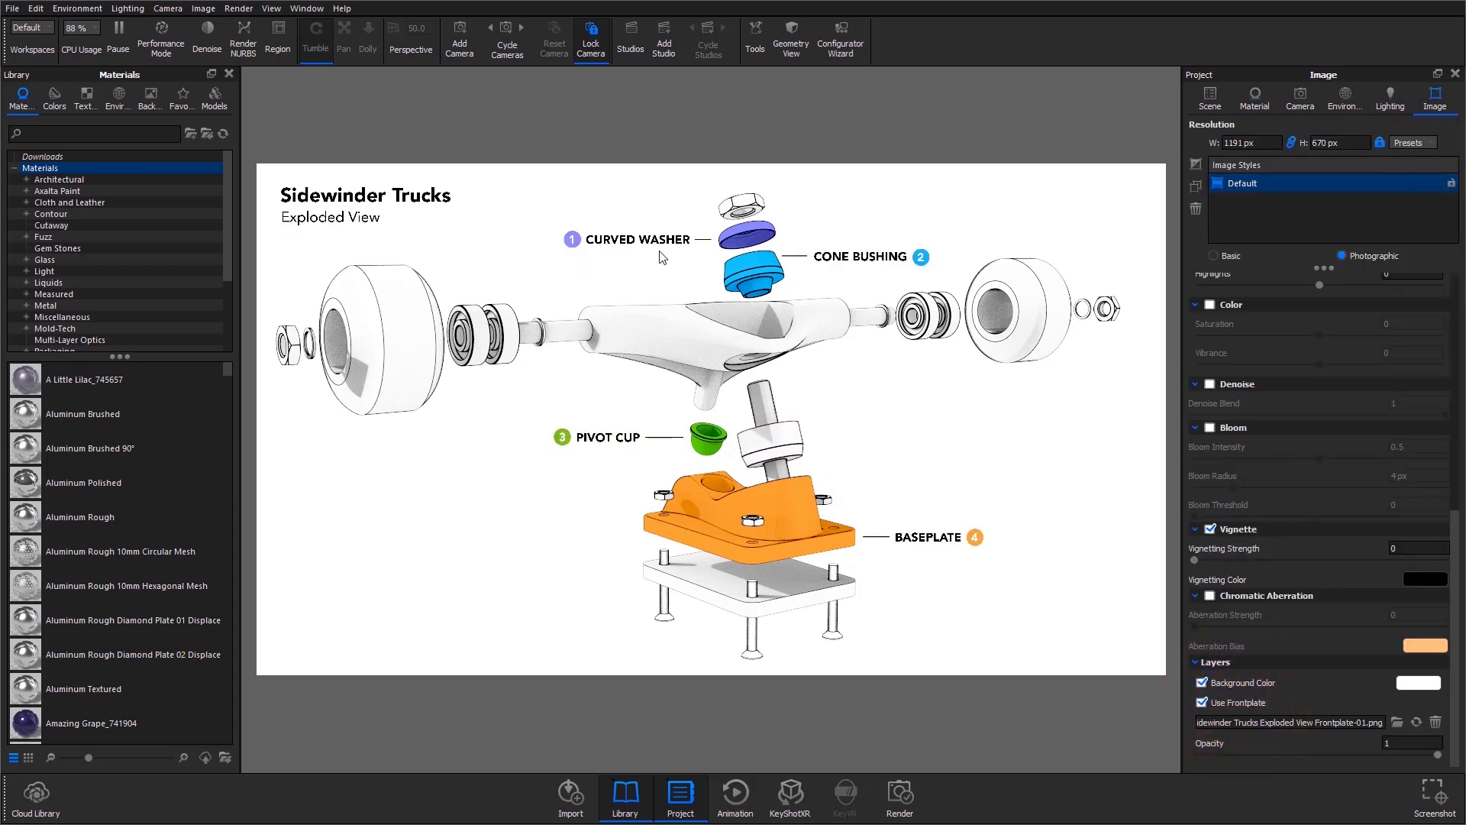
{"action": "mouse_move", "coordinate": [866, 590]}
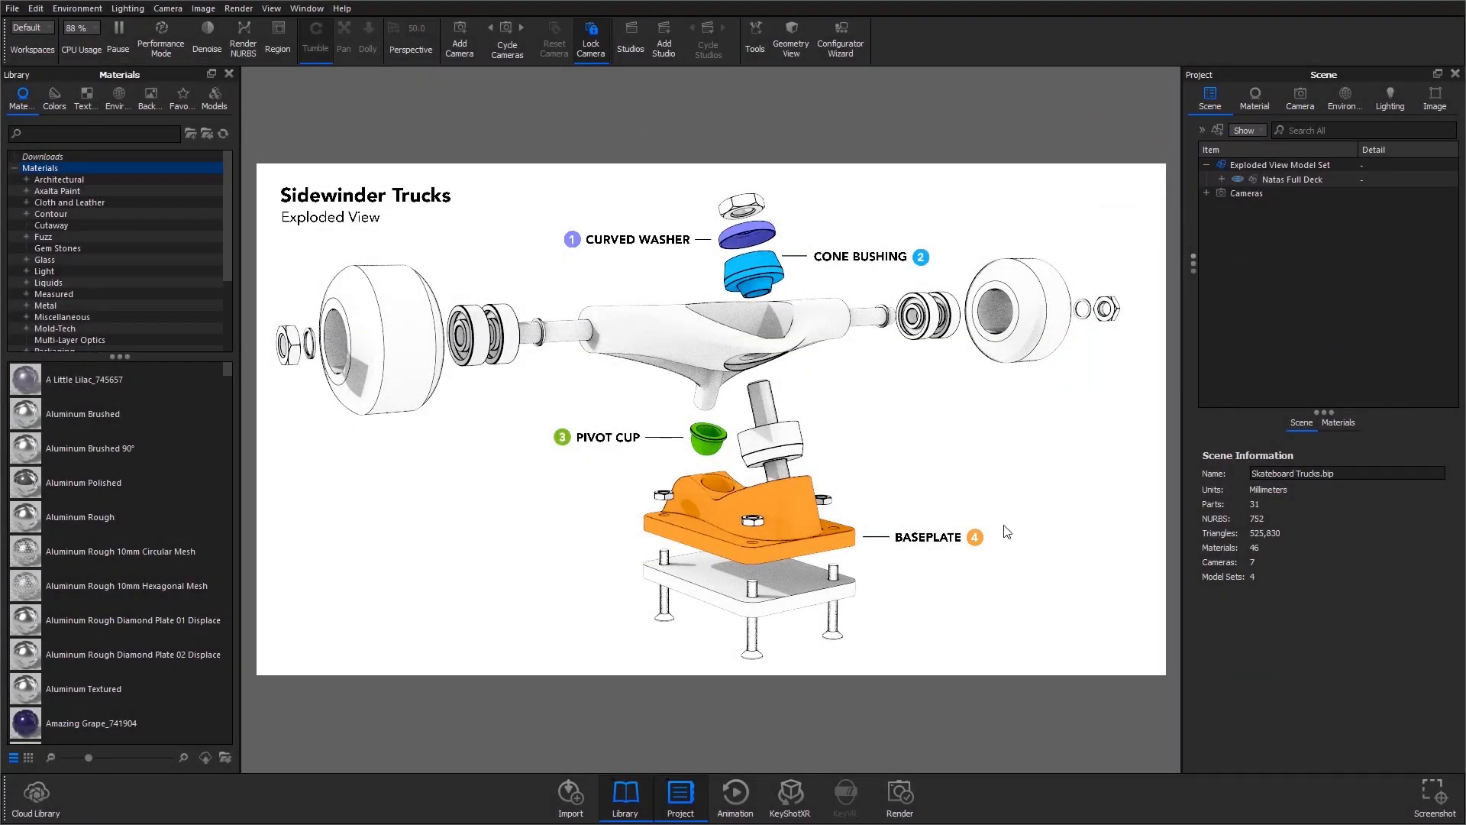
{"action": "mouse_move", "coordinate": [1069, 400]}
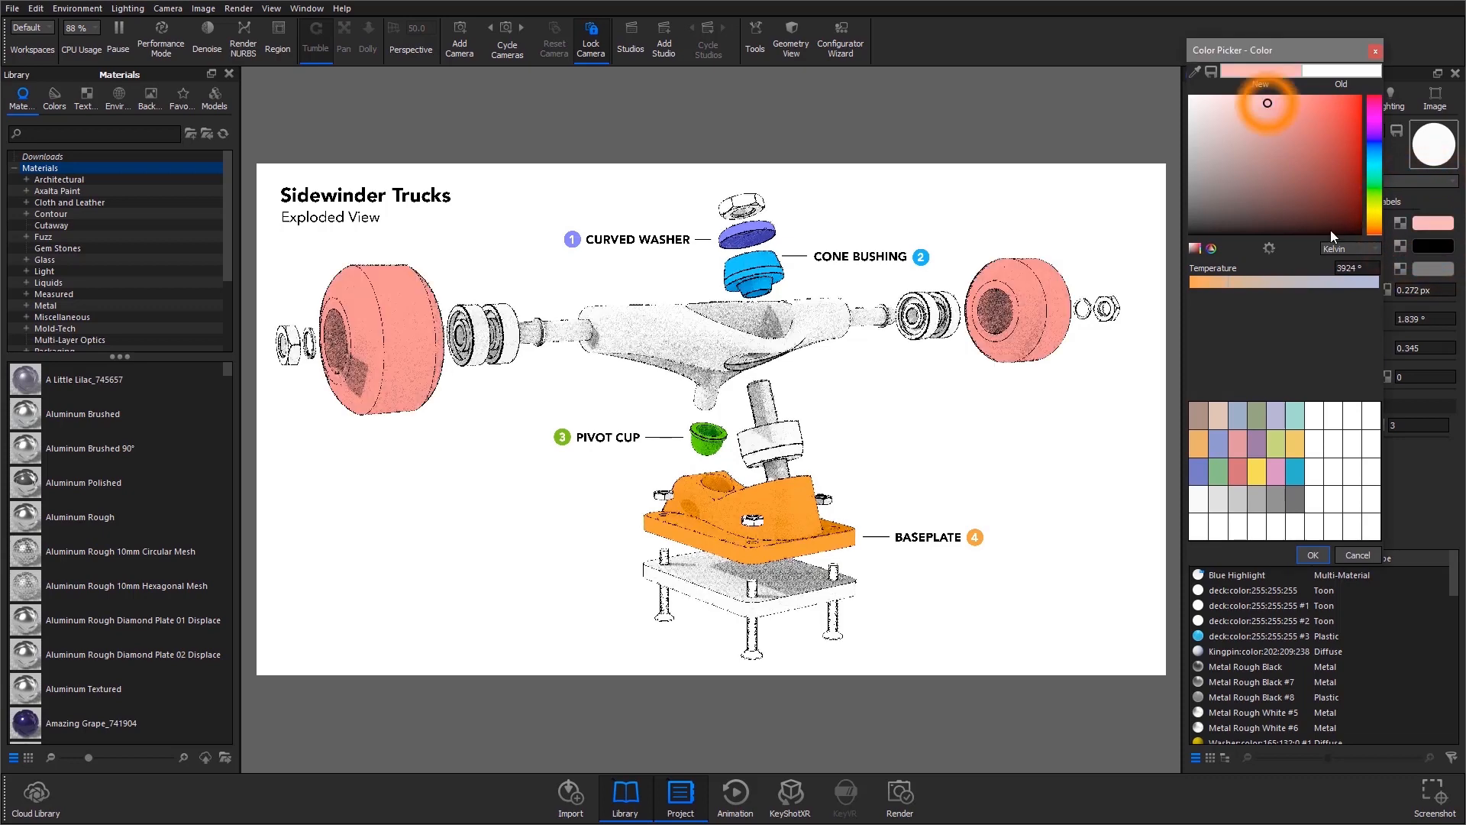
Set the wheel color to coral red with a darker red shadow tone.
{"action": "left_click", "coordinate": [1299, 101]}
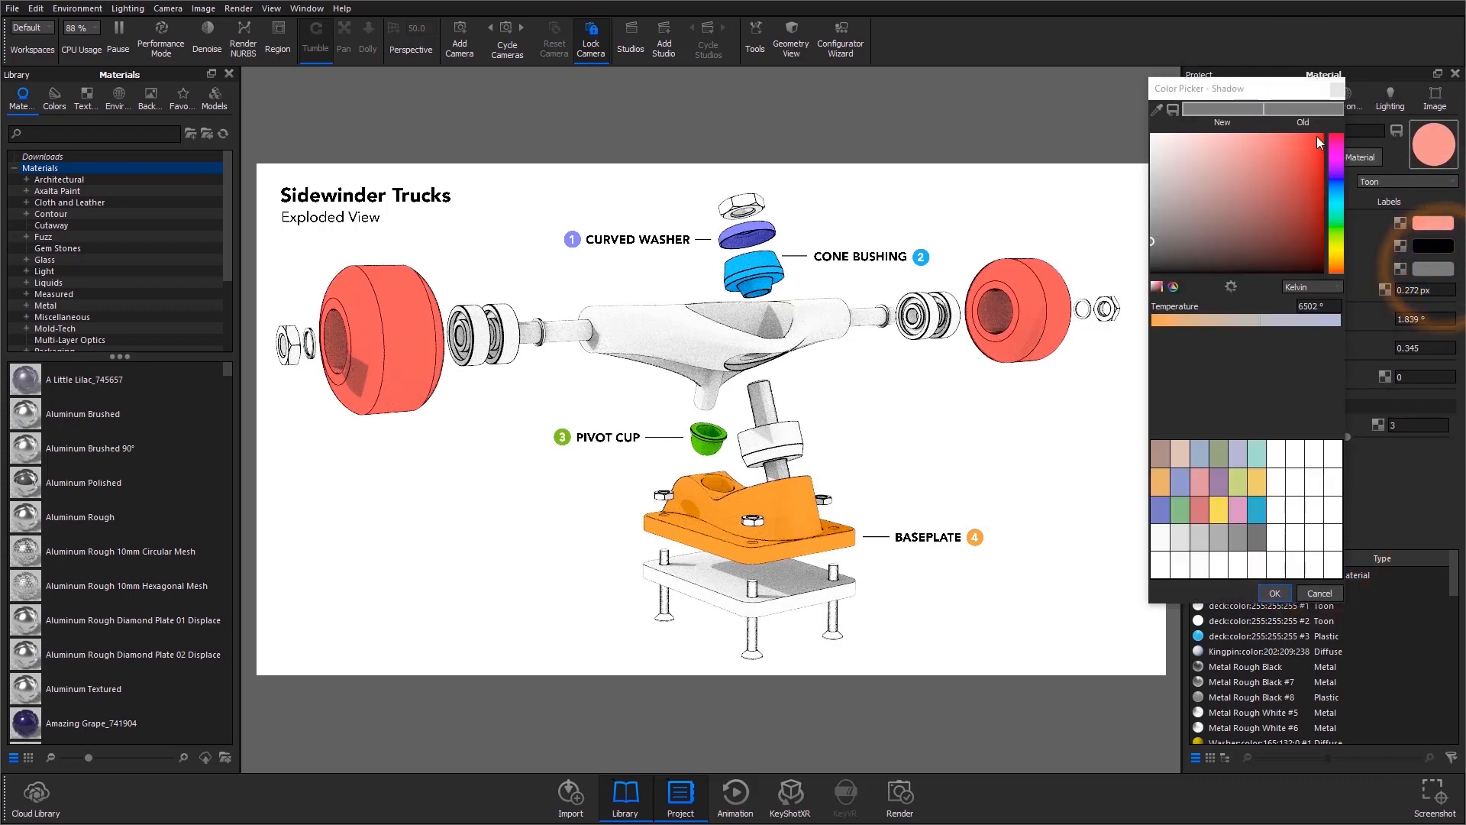
{"action": "left_click", "coordinate": [1316, 218]}
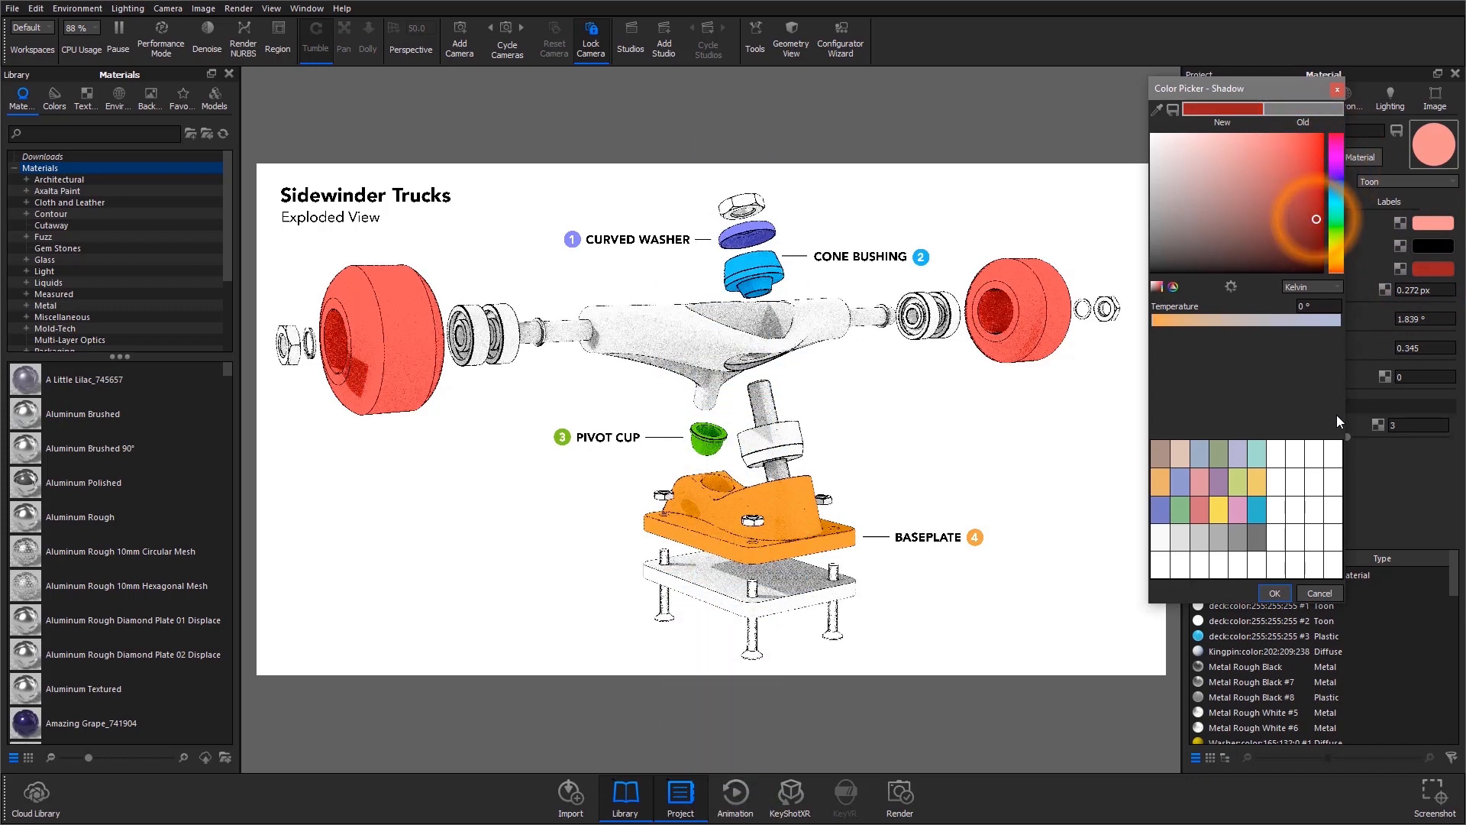
{"action": "left_click", "coordinate": [1273, 593]}
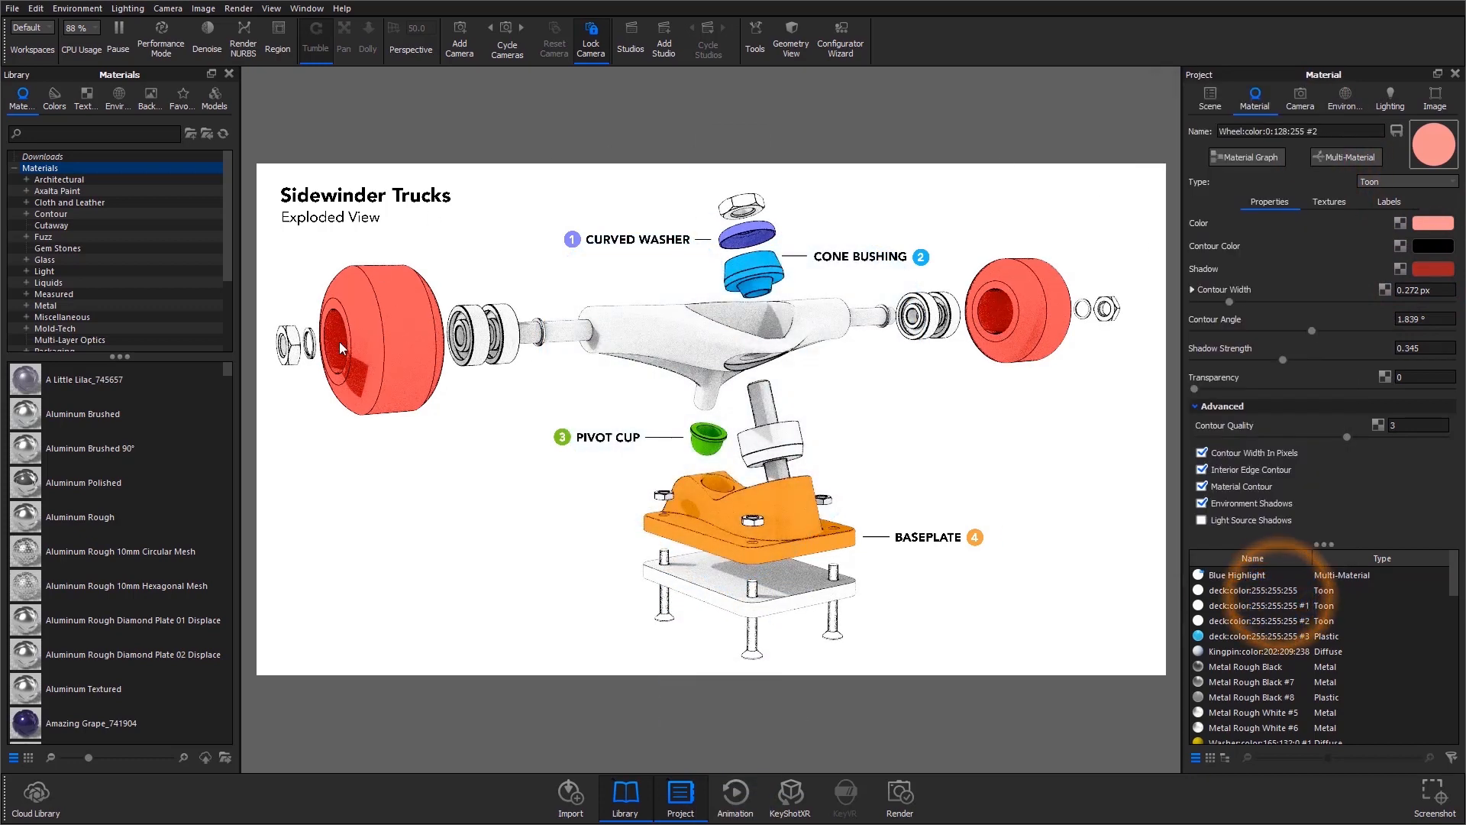